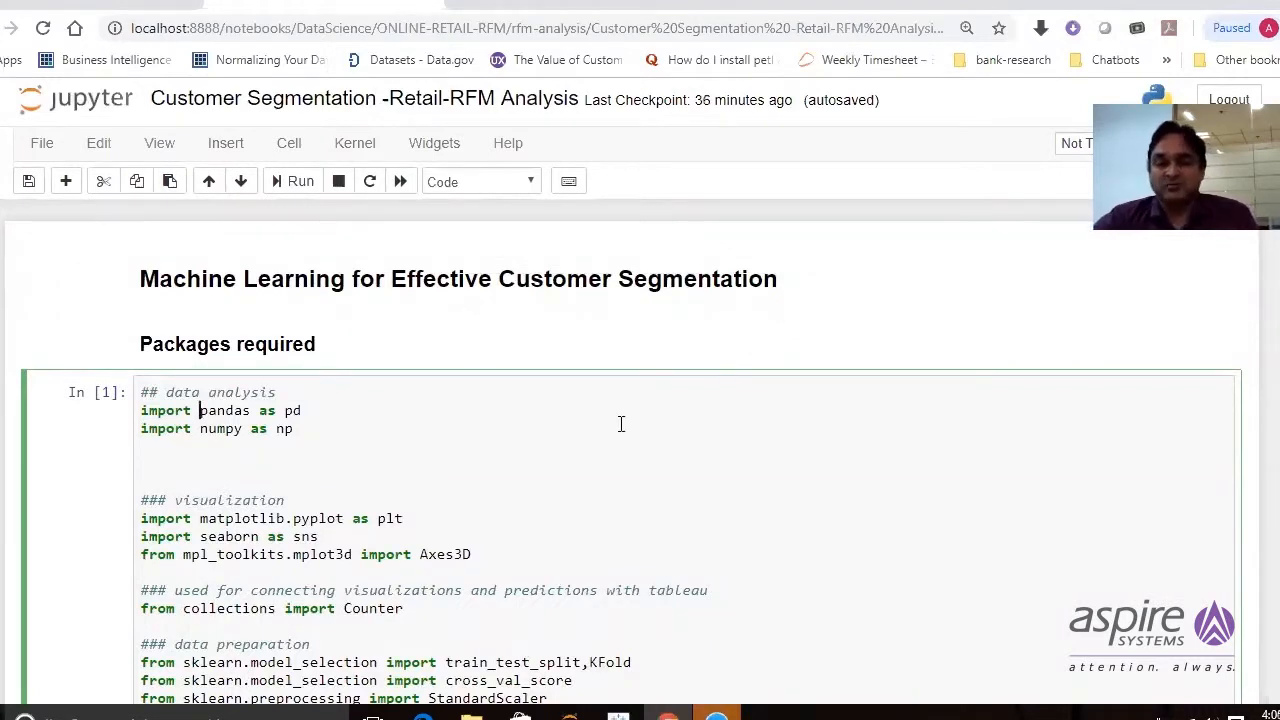
scroll(down, 3)
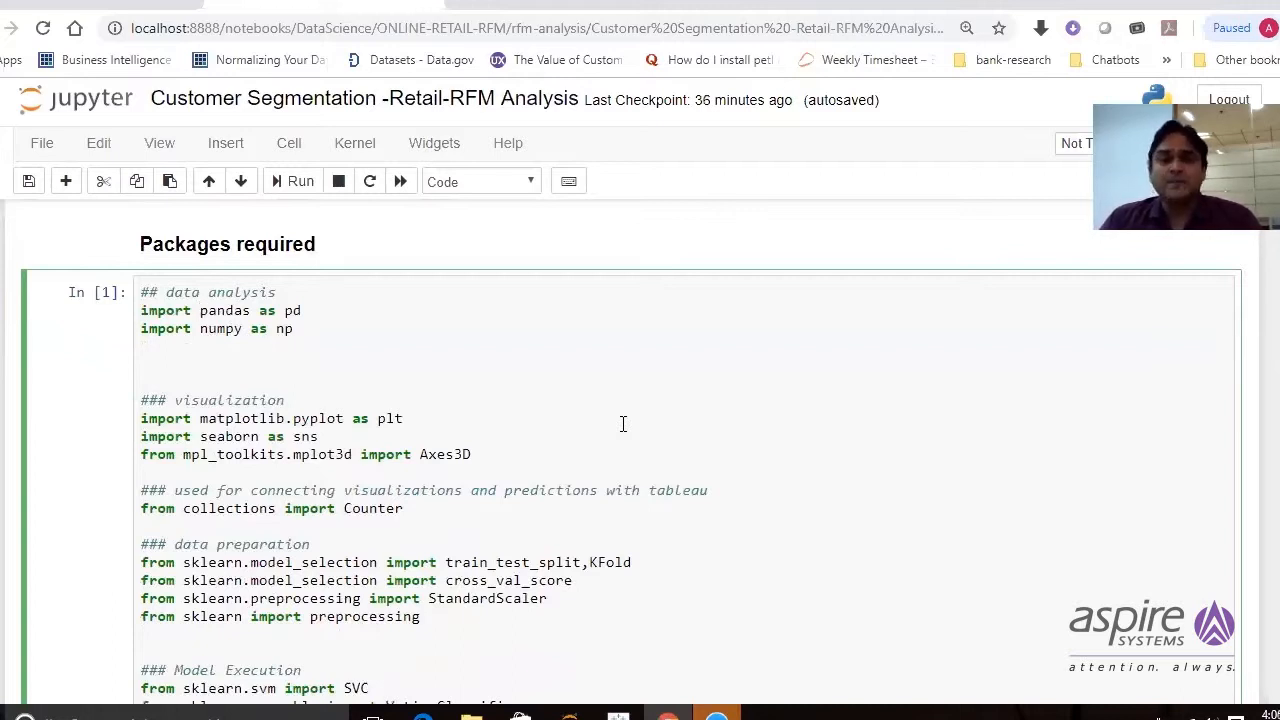
mouse_move(664, 384)
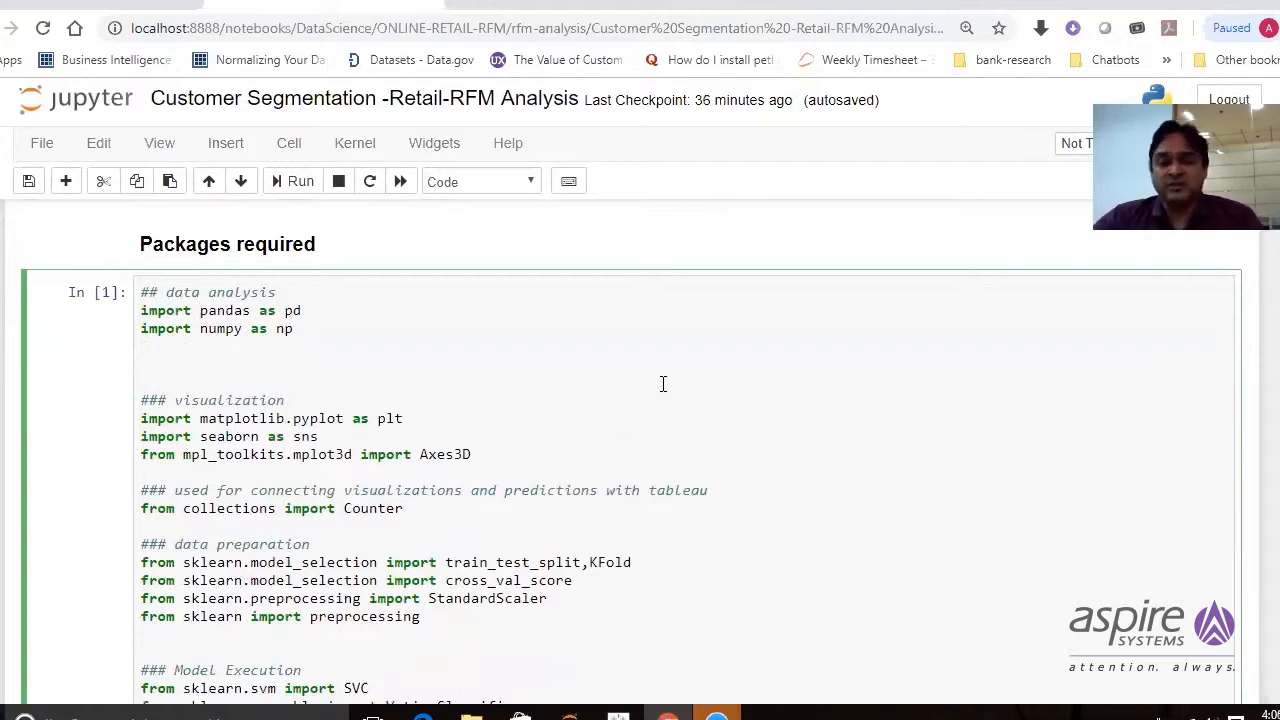
mouse_move(728, 390)
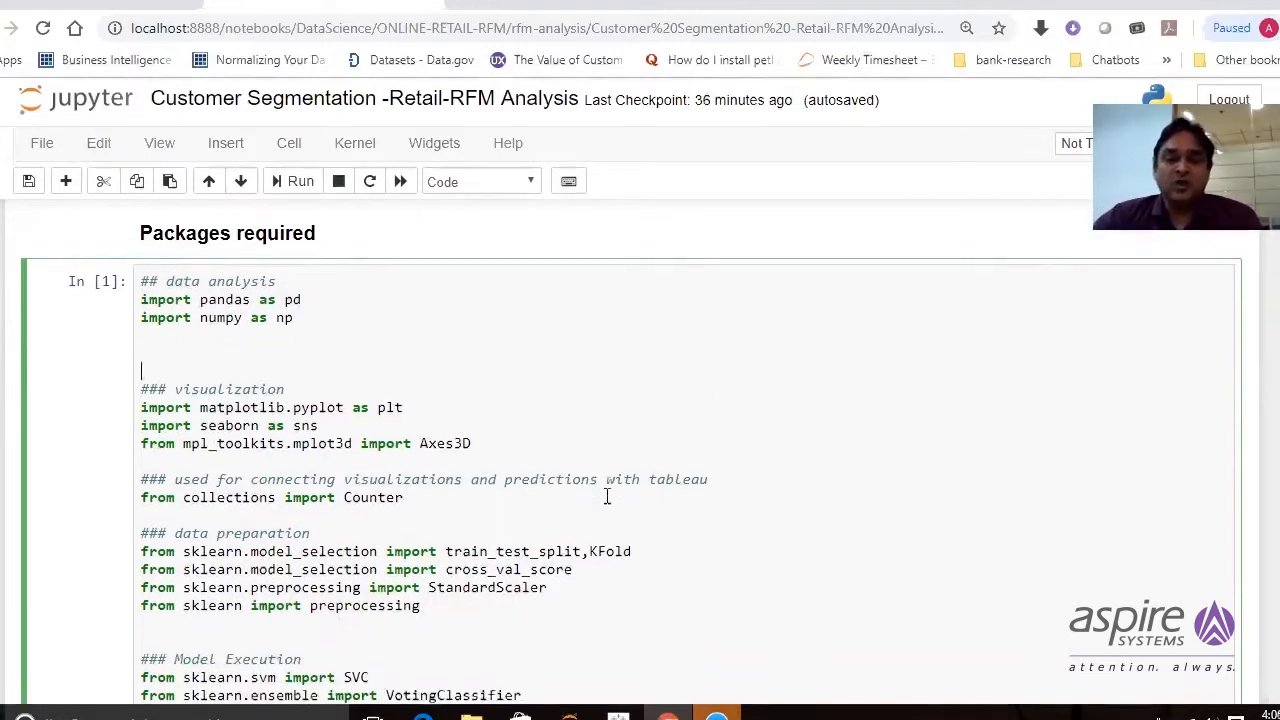
scroll(down, 3)
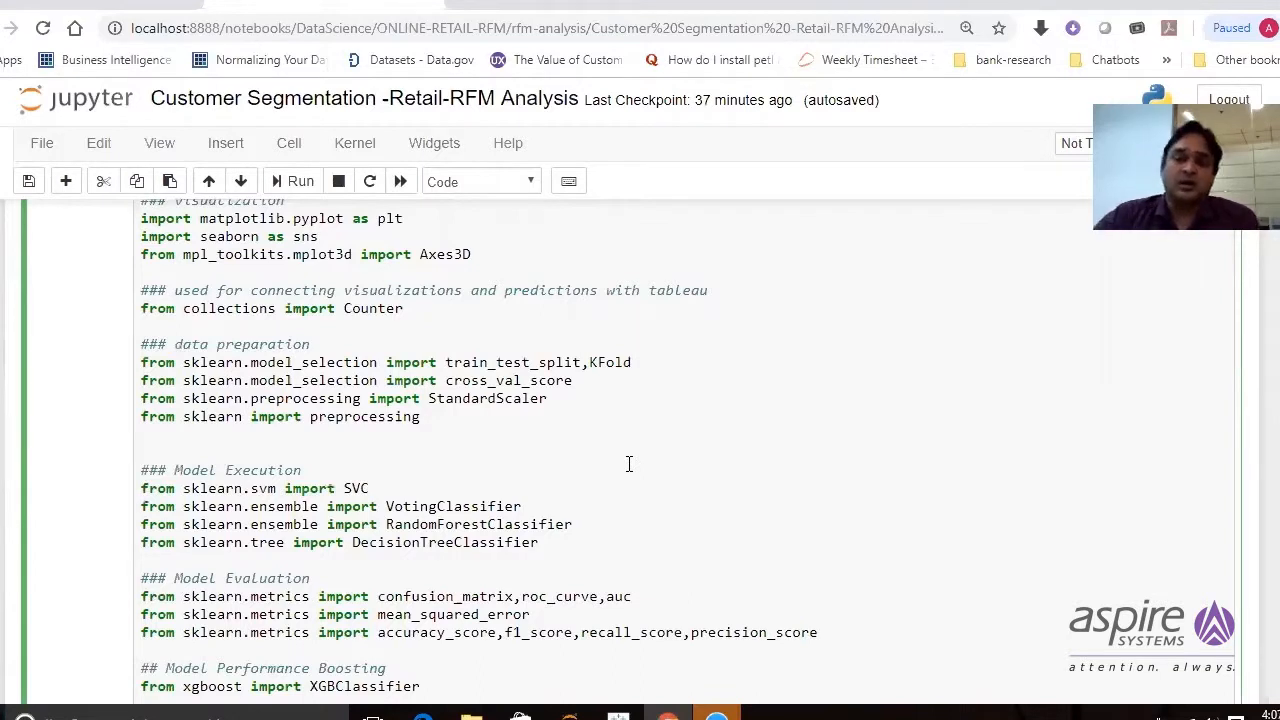
scroll(down, 3)
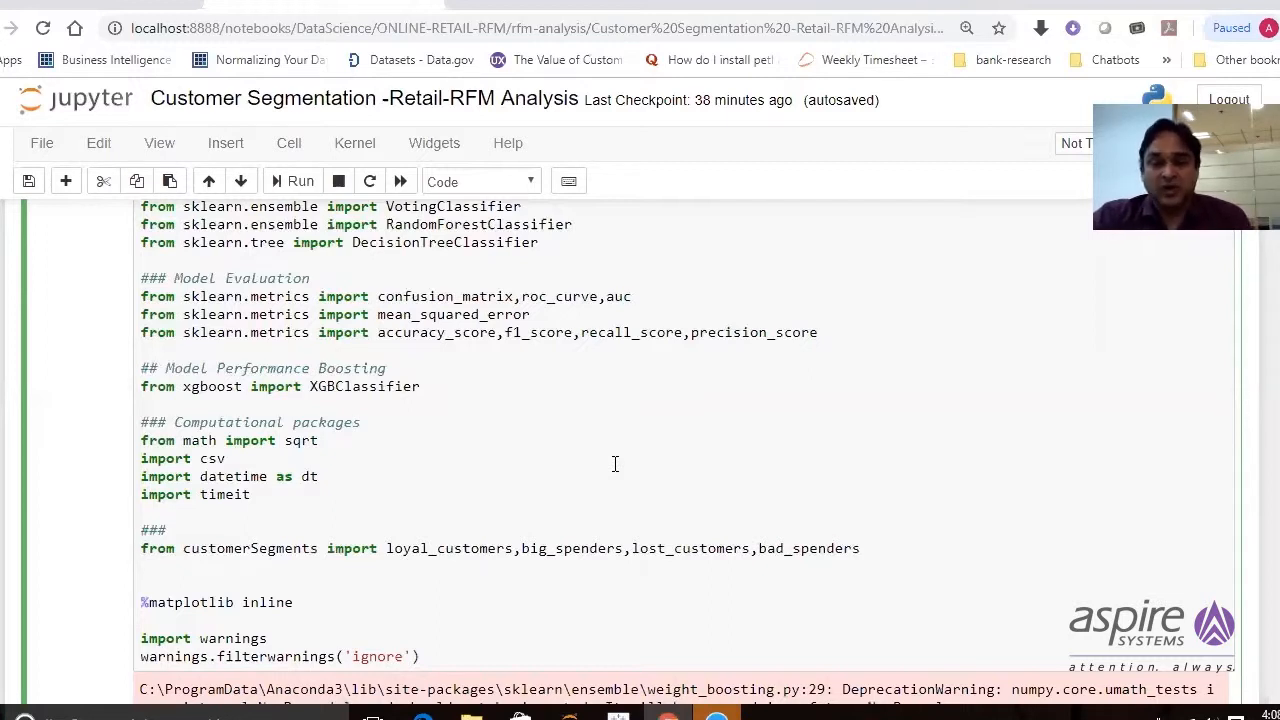
scroll(down, 3)
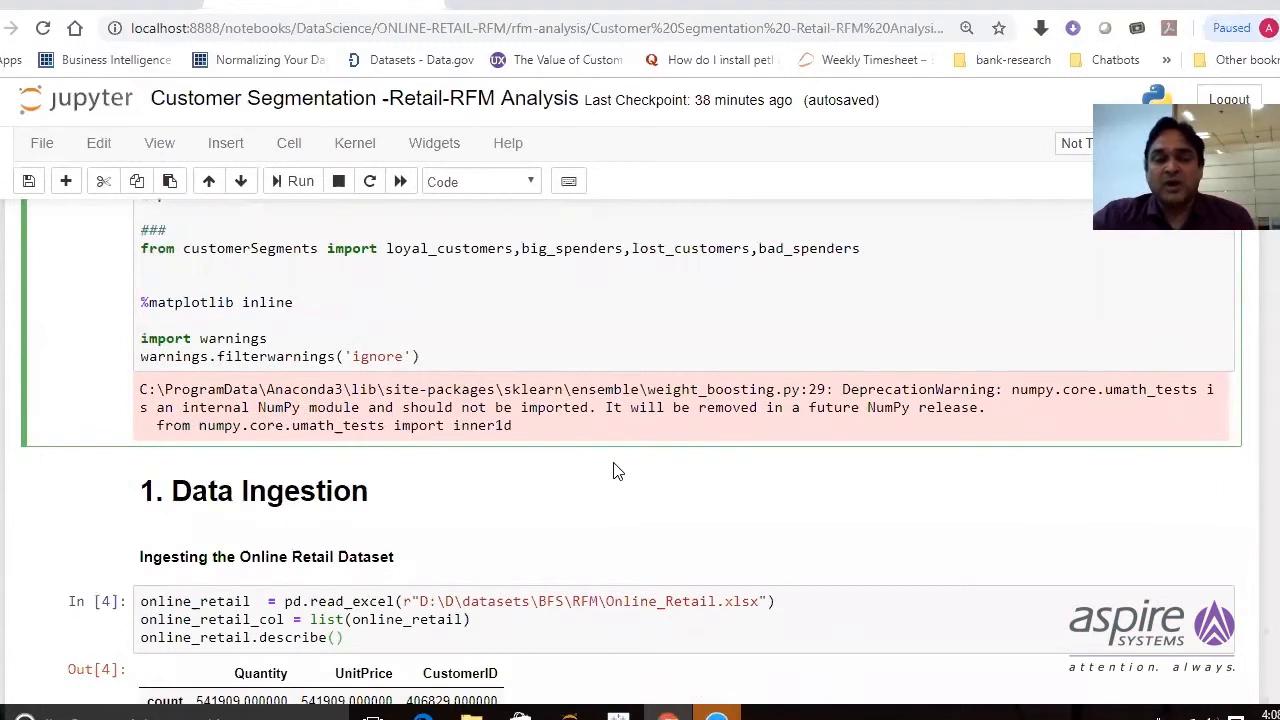
scroll(down, 3)
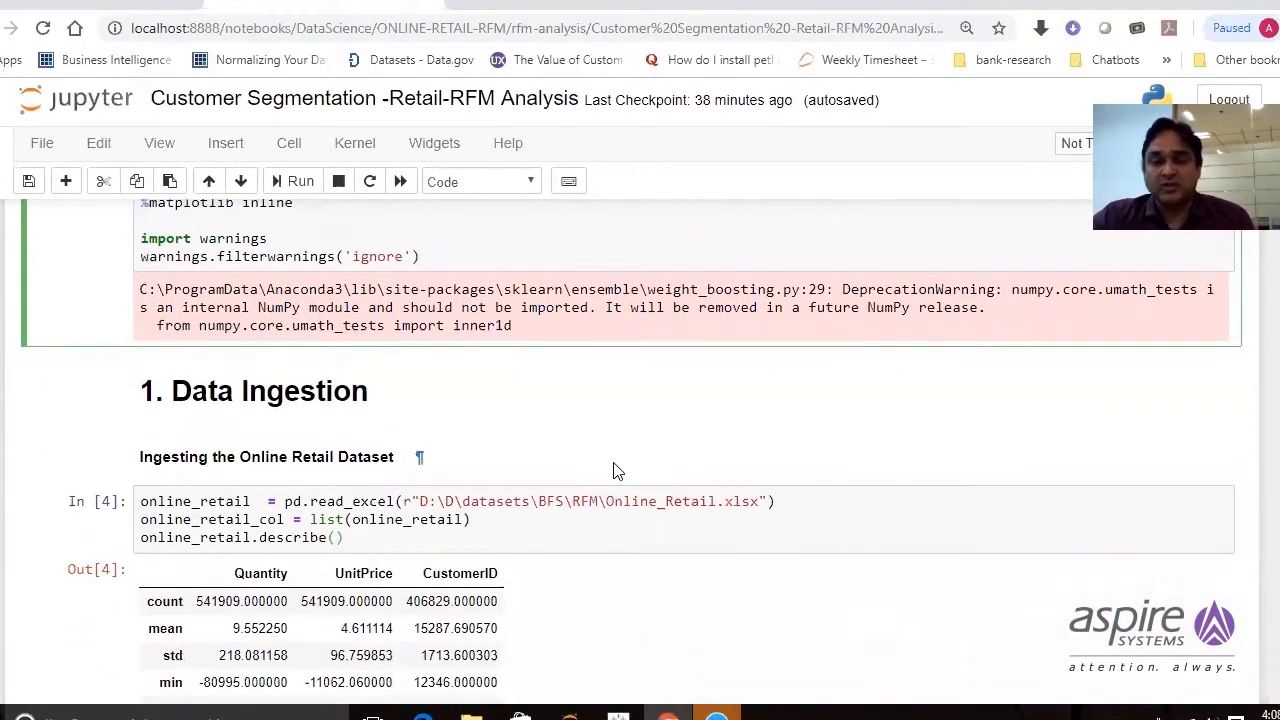
scroll(down, 3)
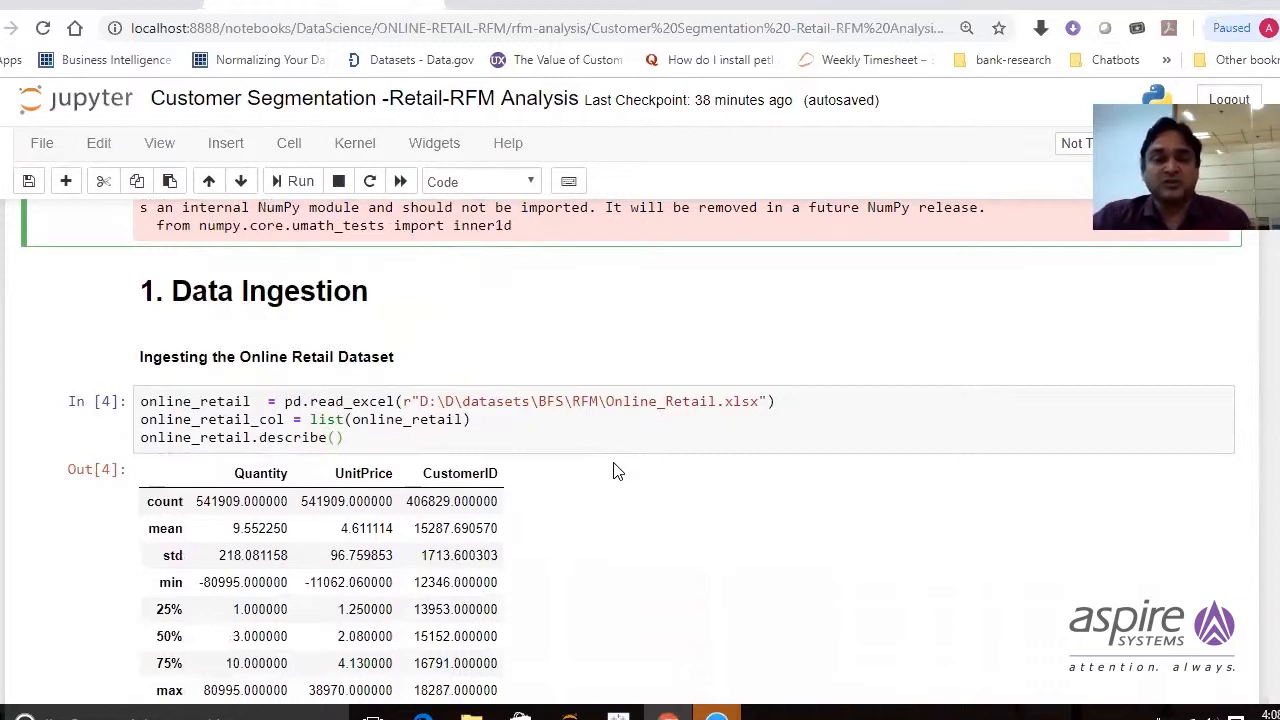
mouse_move(604, 468)
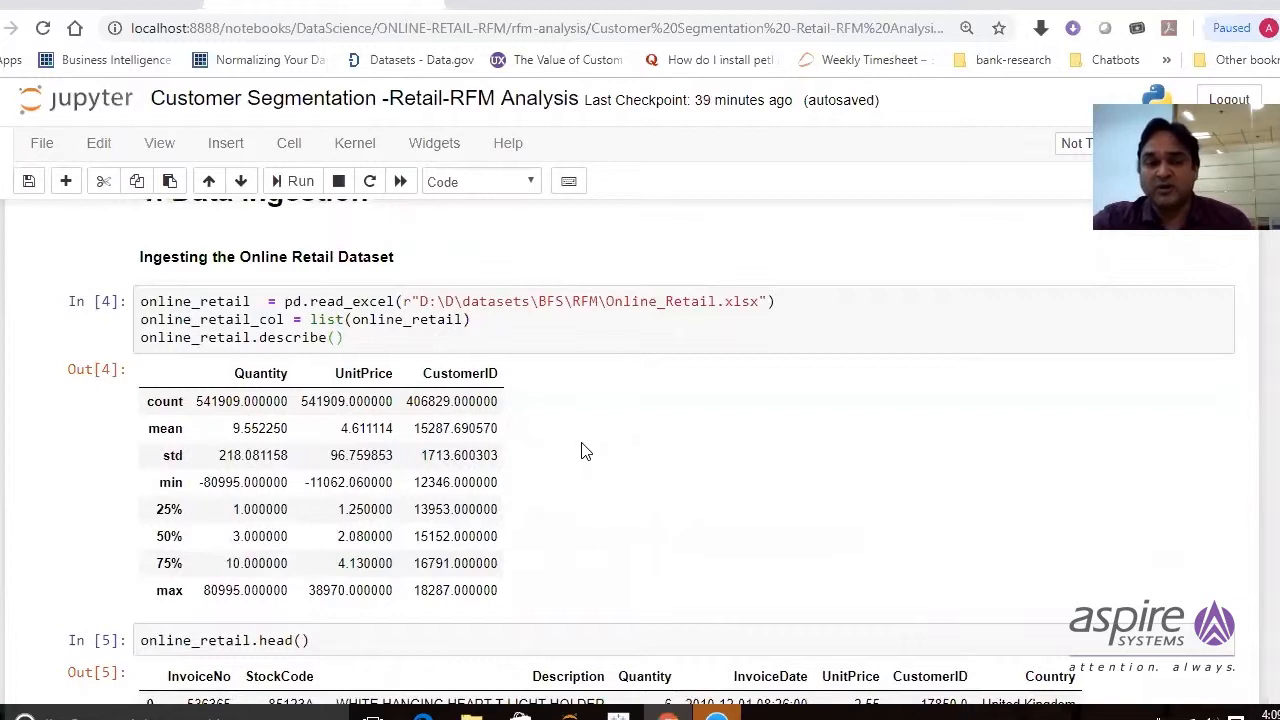
scroll(down, 3)
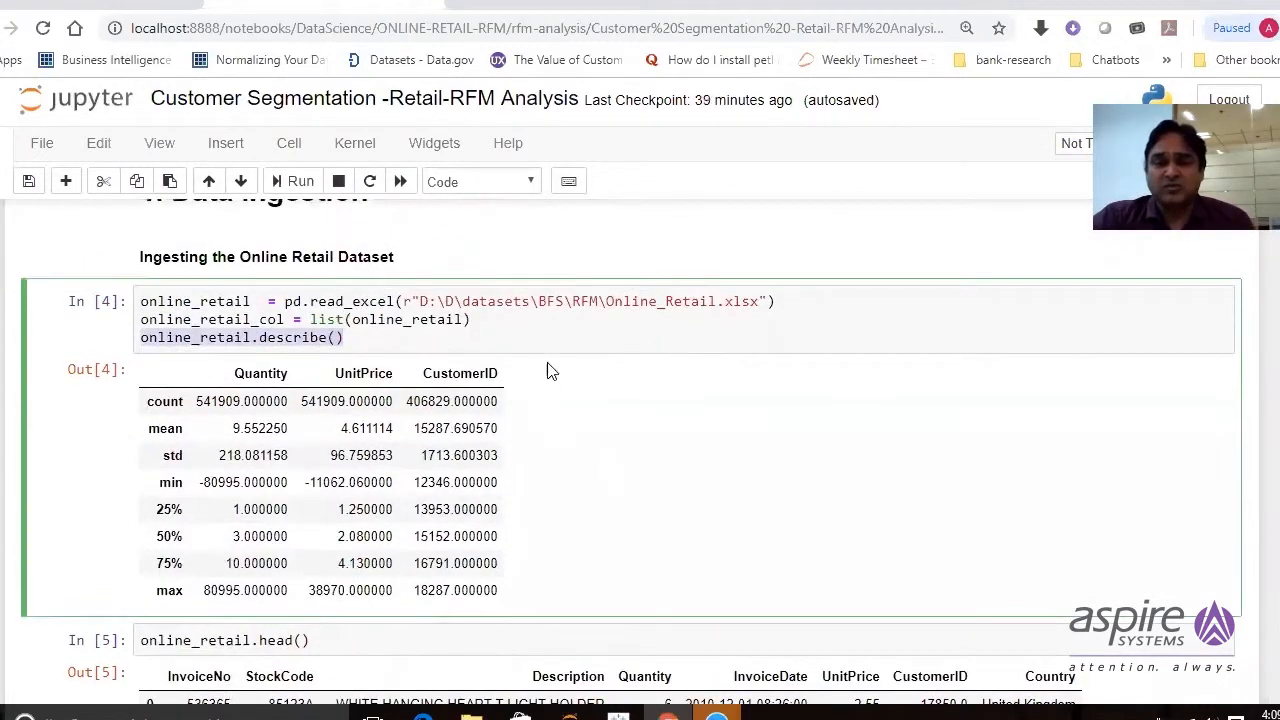
scroll(down, 3)
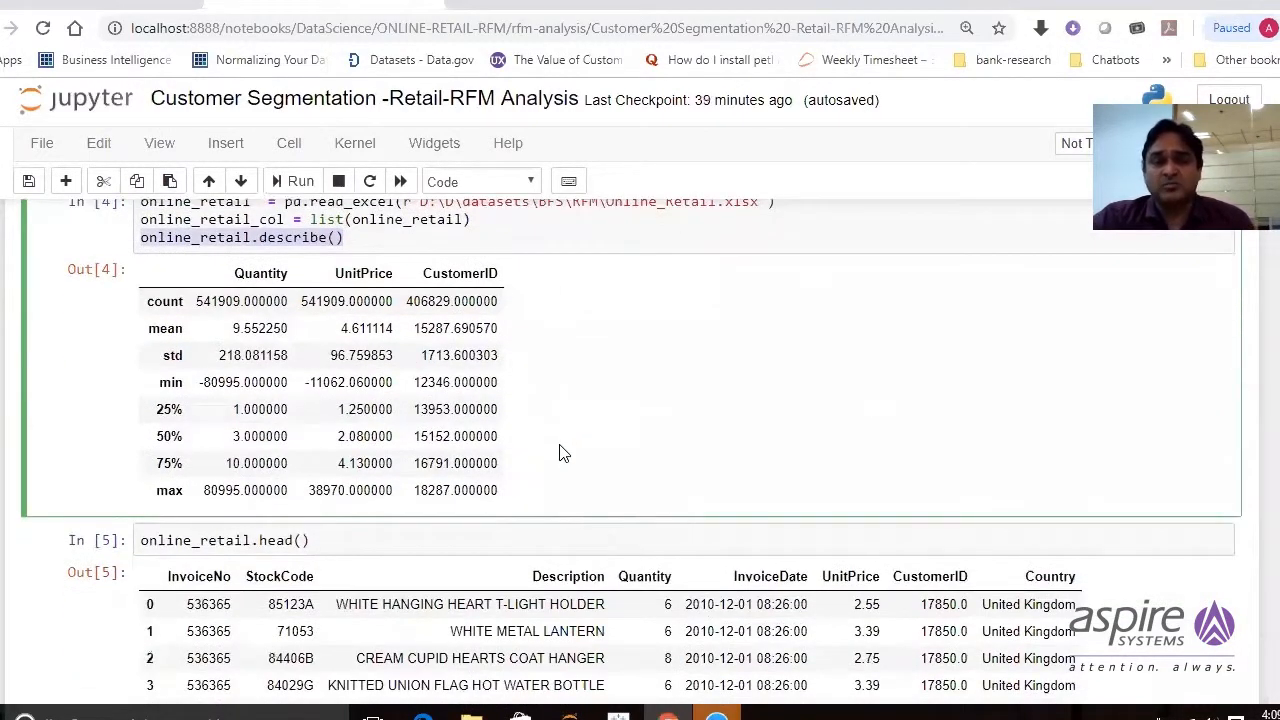